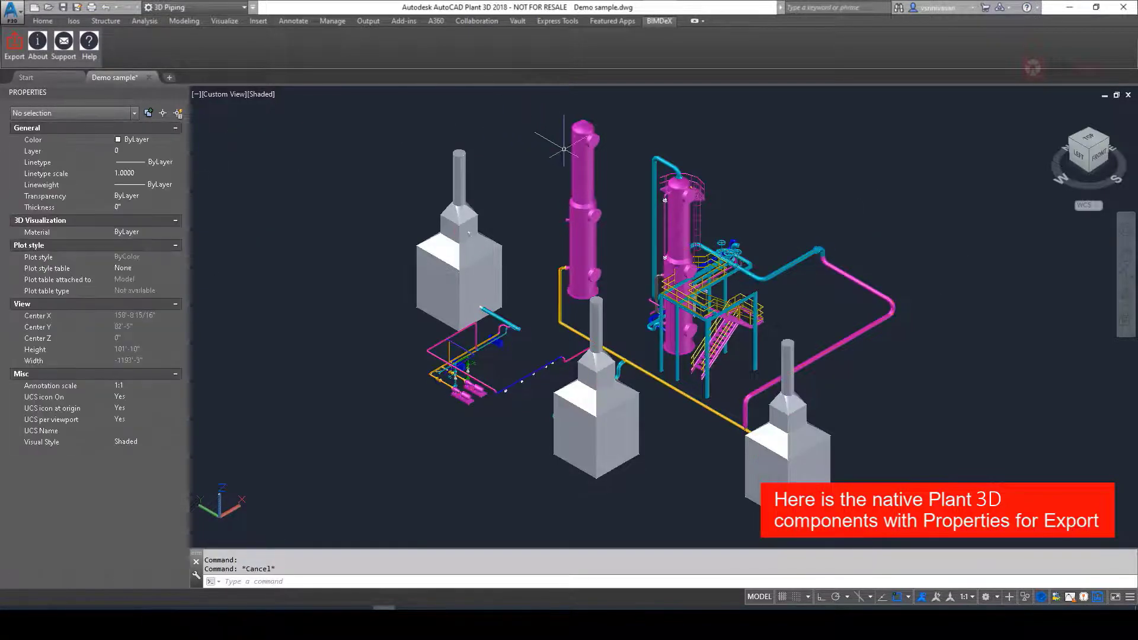
pyautogui.moveTo(284, 282)
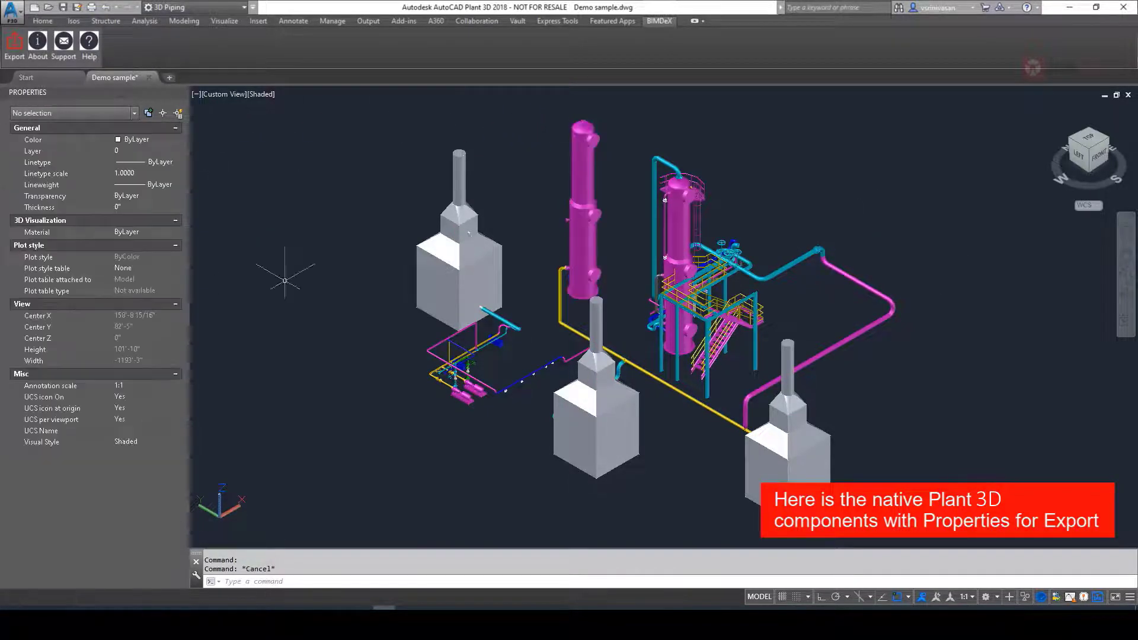
# Start the BIMDeX BXF Exporter and choose Customized Export instead of Full Export.
pyautogui.click(714, 342)
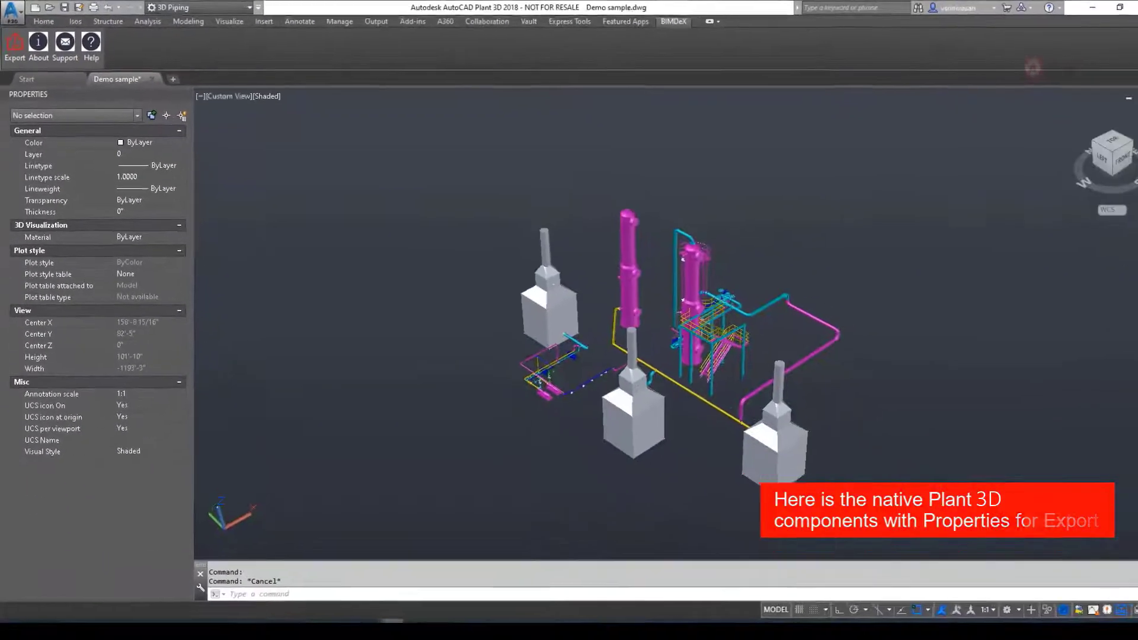
pyautogui.click(13, 44)
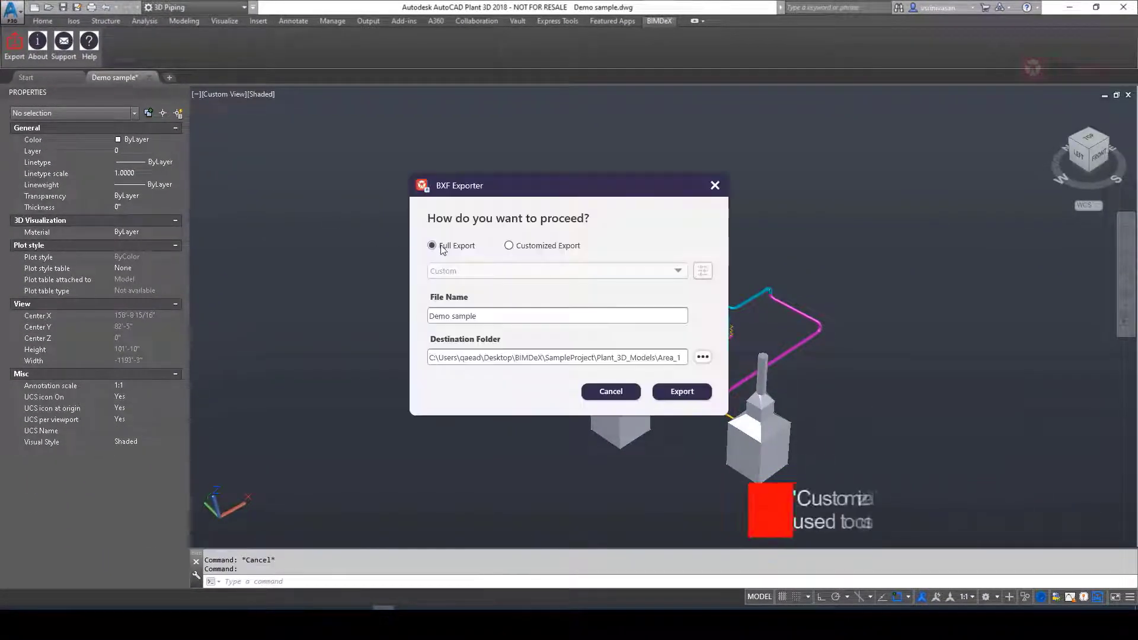
pyautogui.click(509, 246)
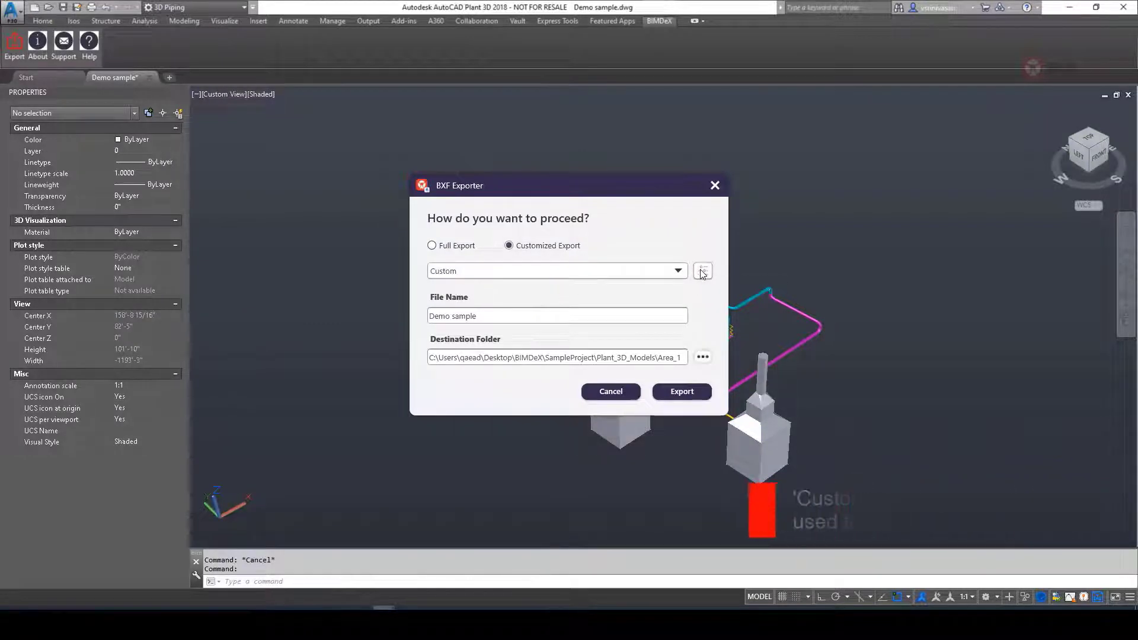
# Edit the Custom preset's selection, browsing By Layer and By Block Name, then grouping By Component.
pyautogui.click(702, 270)
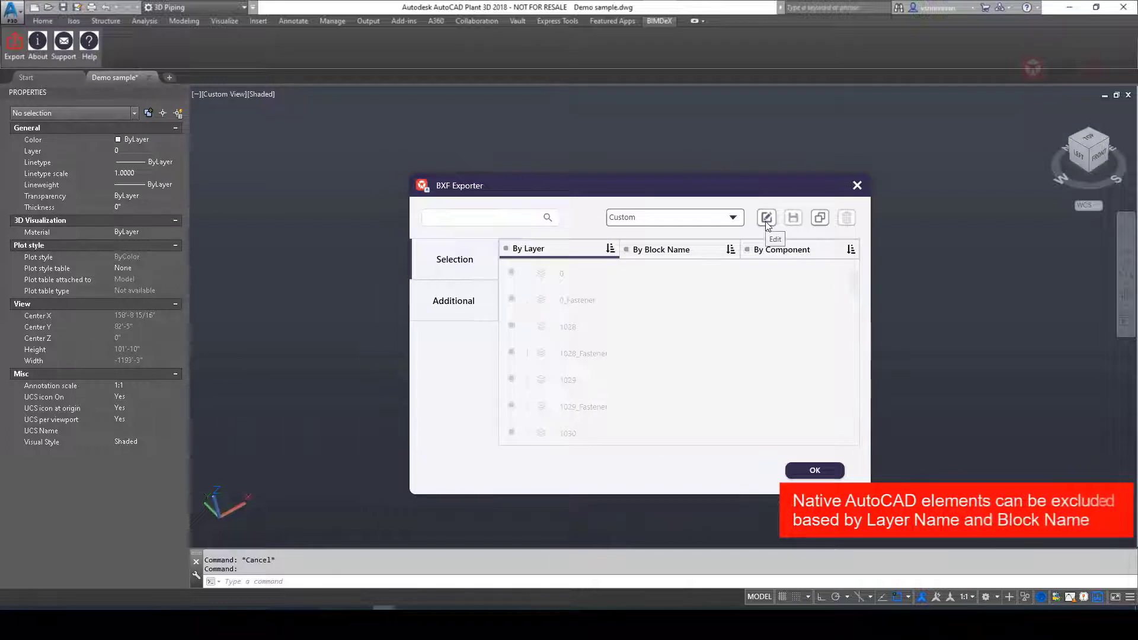
pyautogui.click(765, 217)
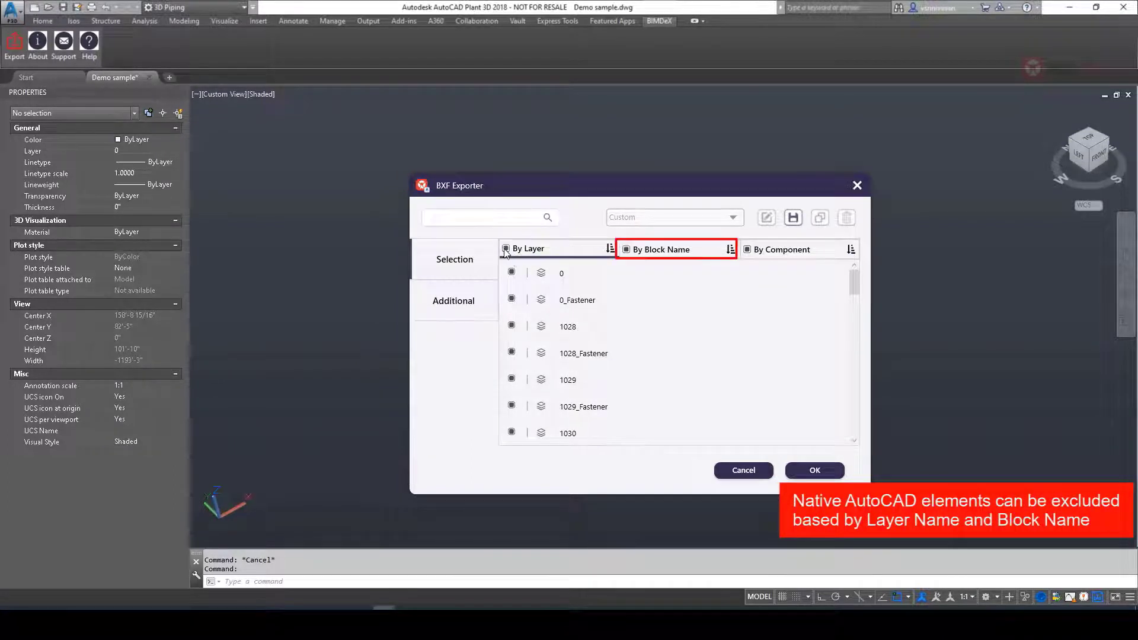
pyautogui.click(577, 299)
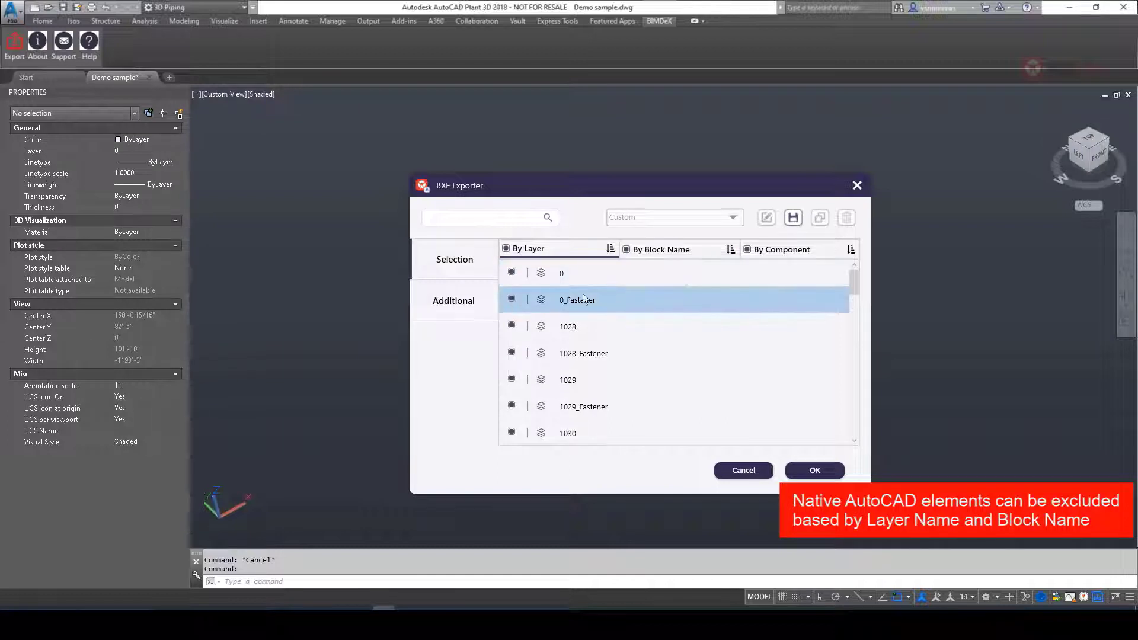
pyautogui.scroll(-3)
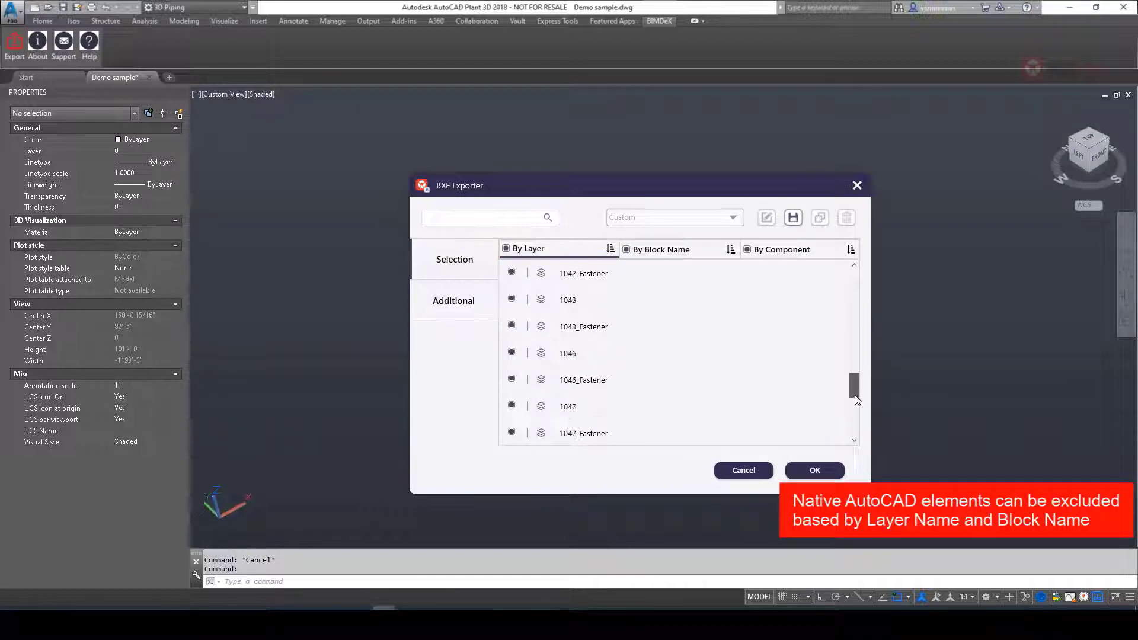
pyautogui.scroll(3)
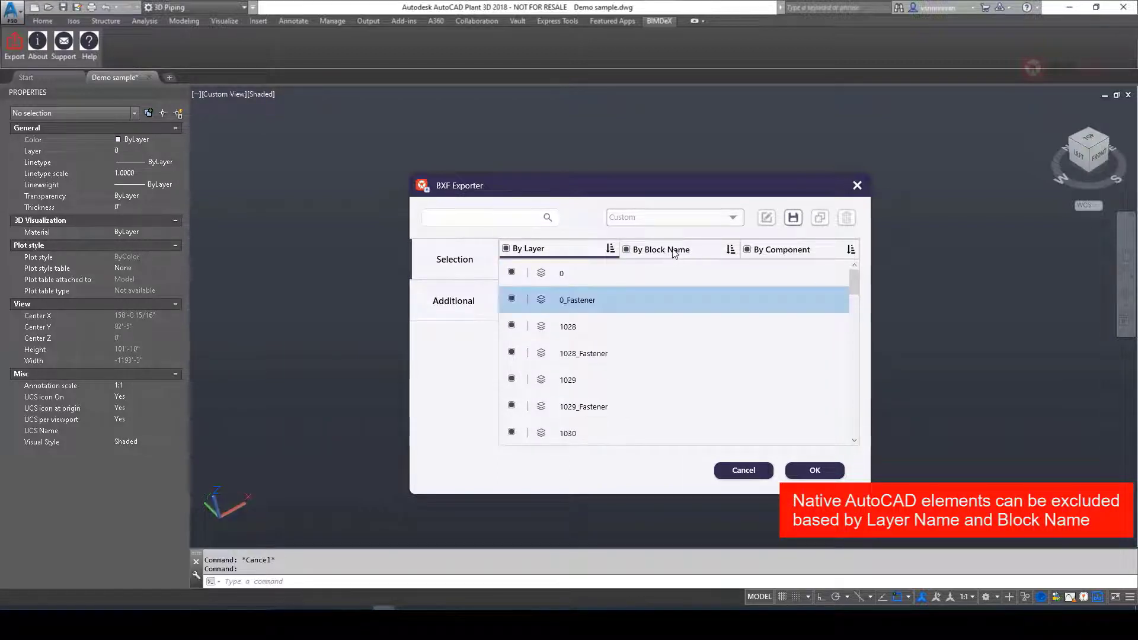
pyautogui.click(660, 249)
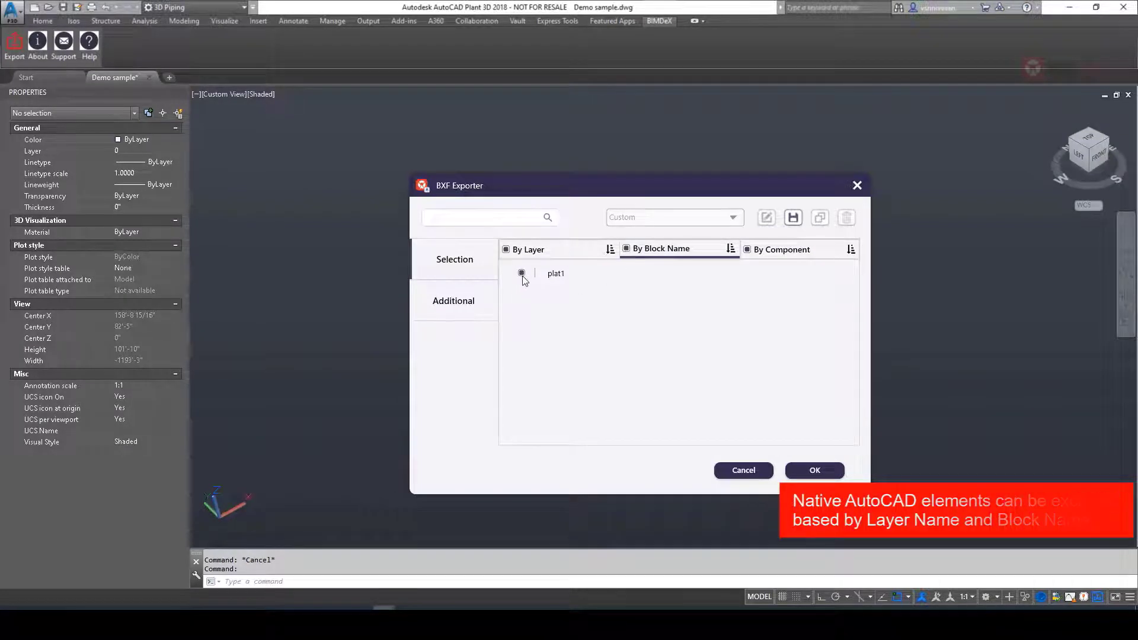
pyautogui.click(781, 249)
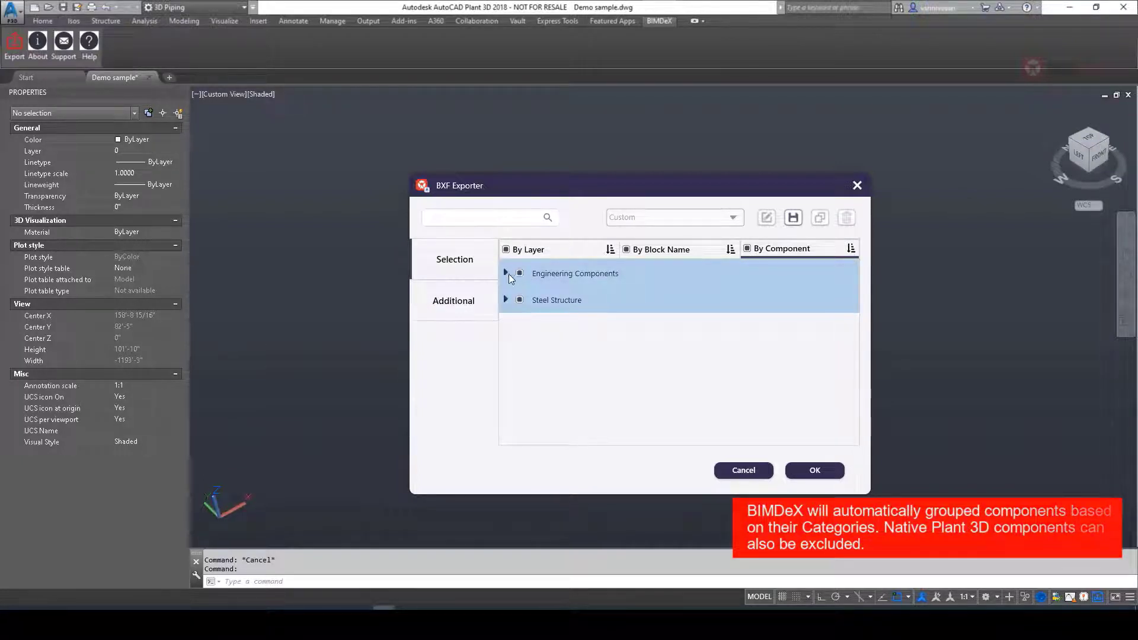
# Expand Engineering Components and its Pipe group, then Steel Structure with members, plates, railings, stairs.
pyautogui.click(506, 274)
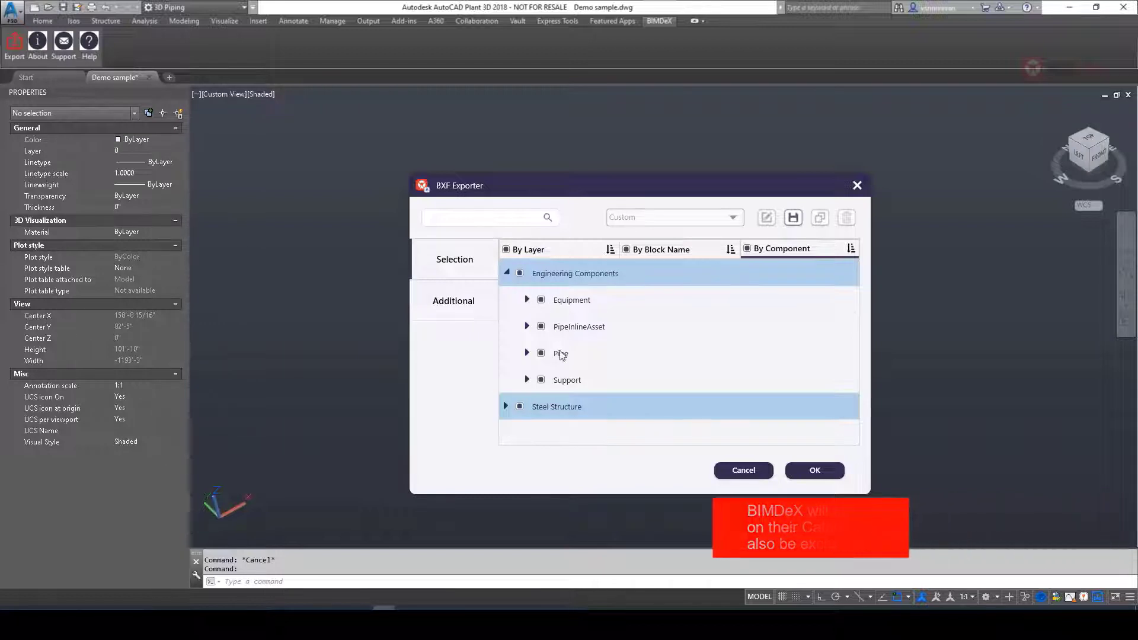
pyautogui.click(526, 300)
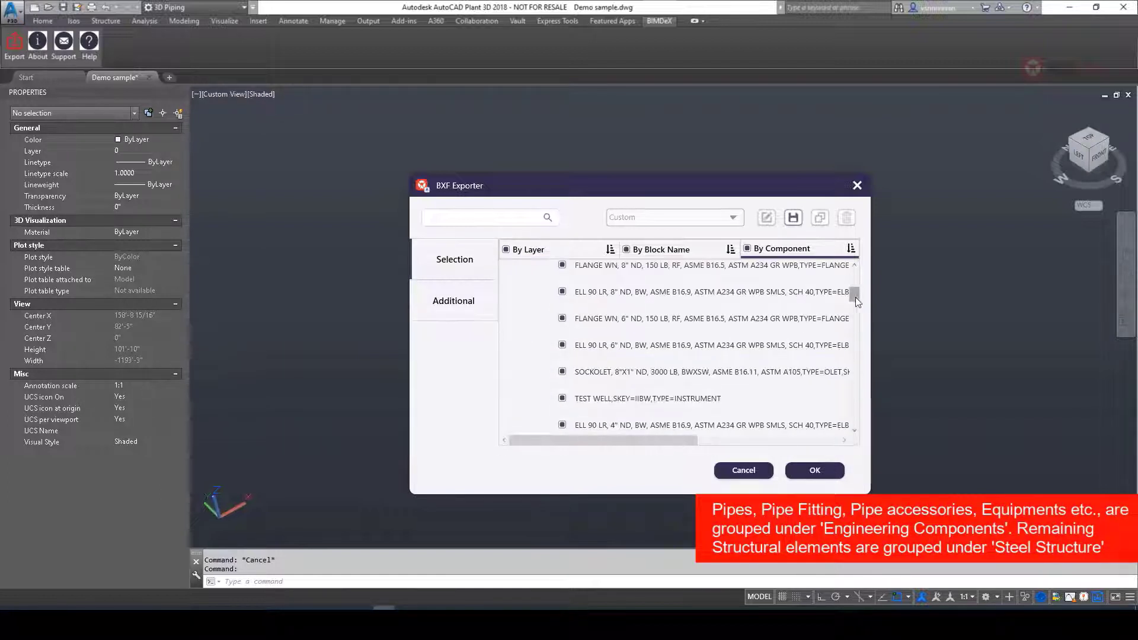
pyautogui.scroll(-3)
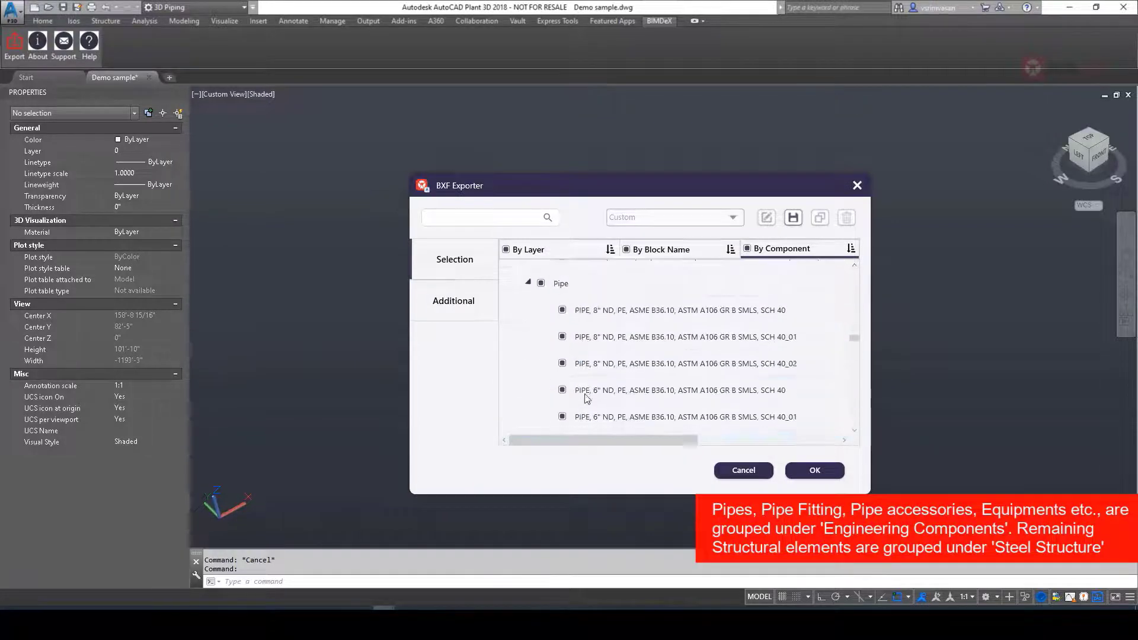
pyautogui.scroll(-3)
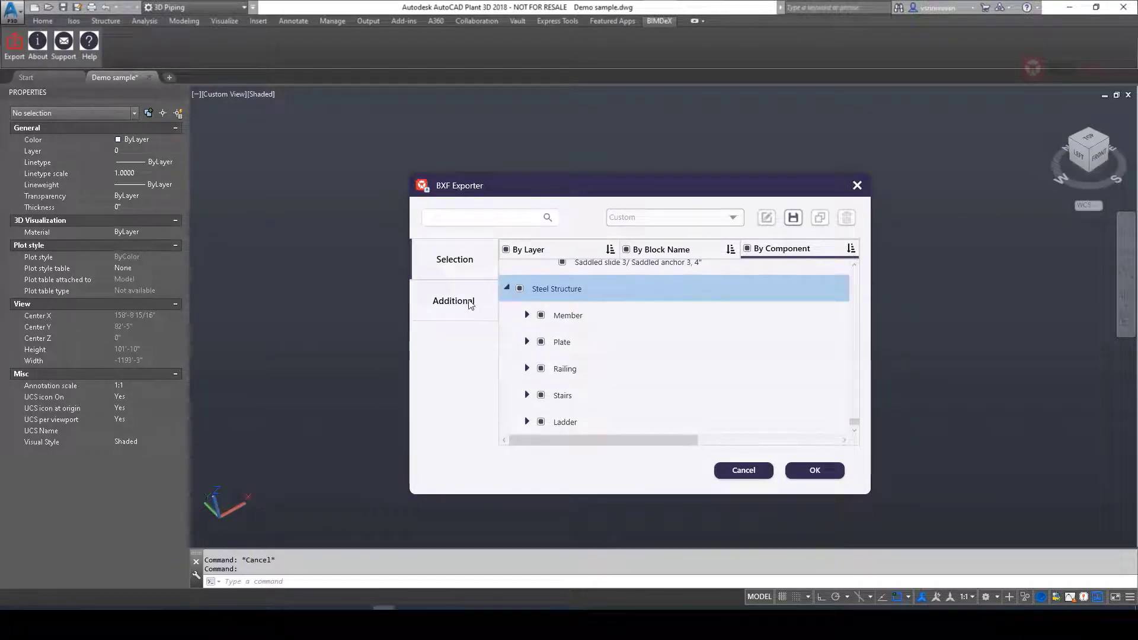
# Under Additional options enable Group By Layer Name and confirm the custom export settings.
pyautogui.click(454, 300)
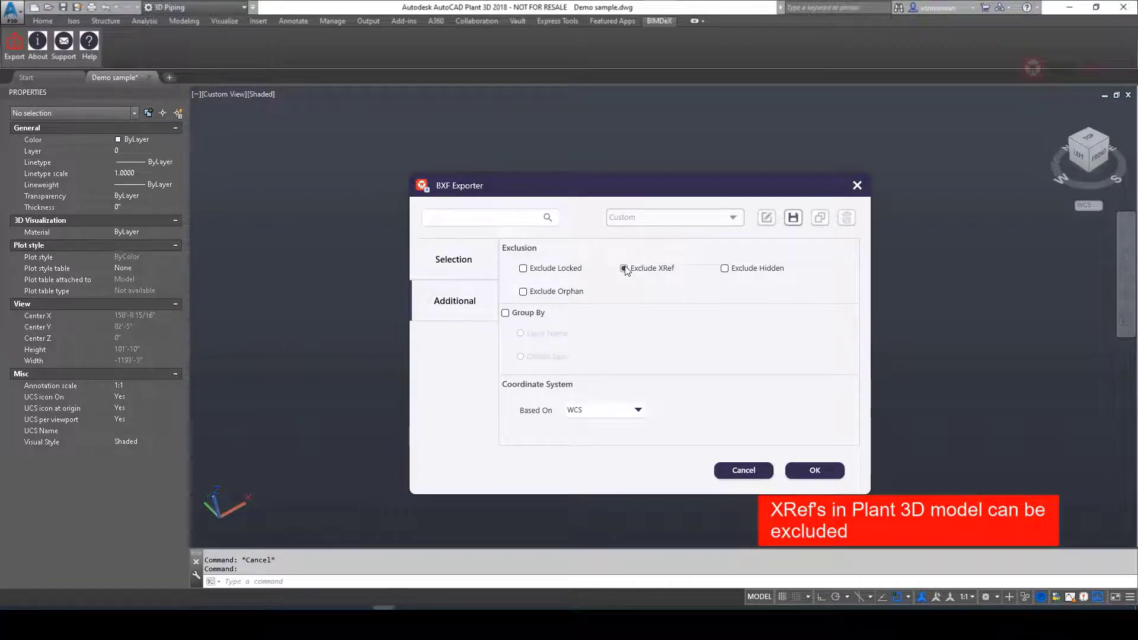
pyautogui.click(506, 312)
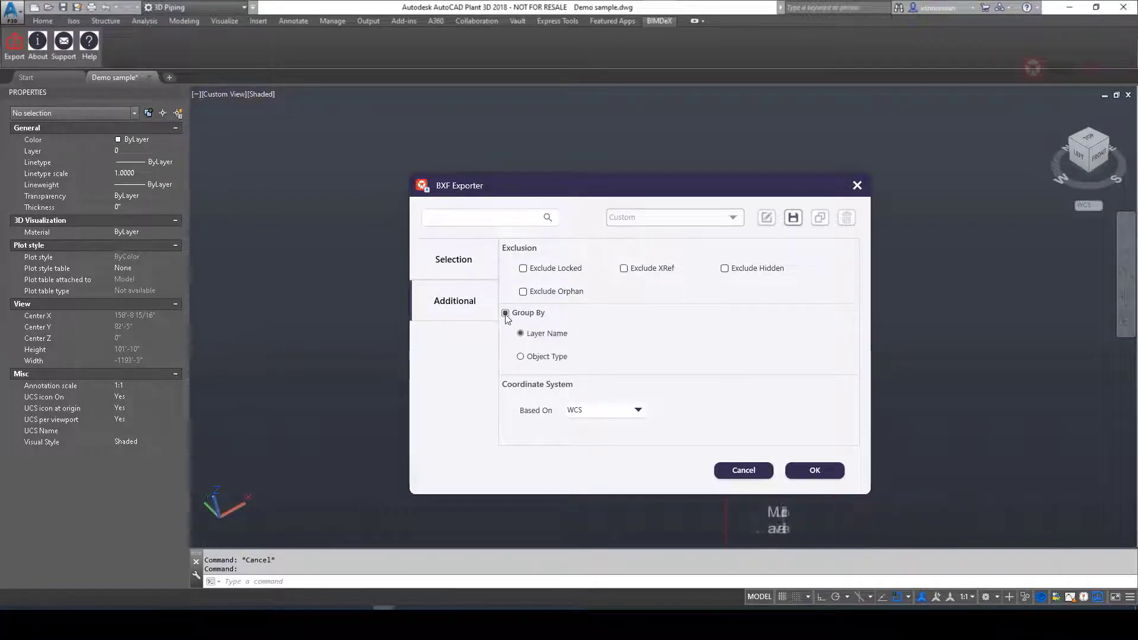
pyautogui.click(521, 357)
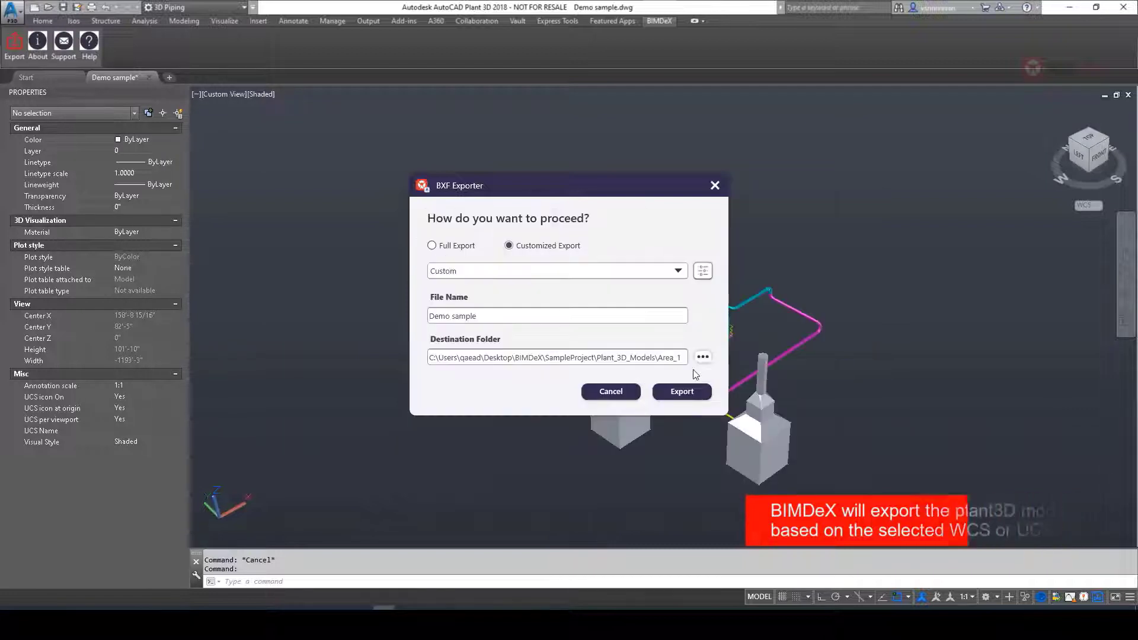
# Set the destination to the BIMDeX folder on the Desktop and export the model as BXF.
pyautogui.click(700, 357)
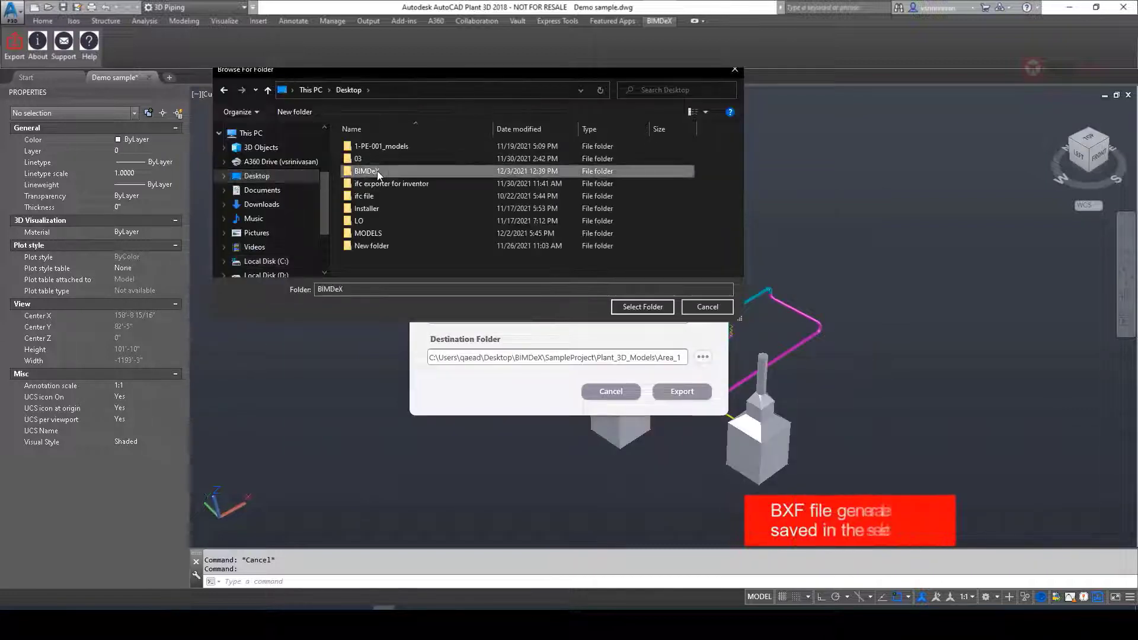
pyautogui.click(641, 306)
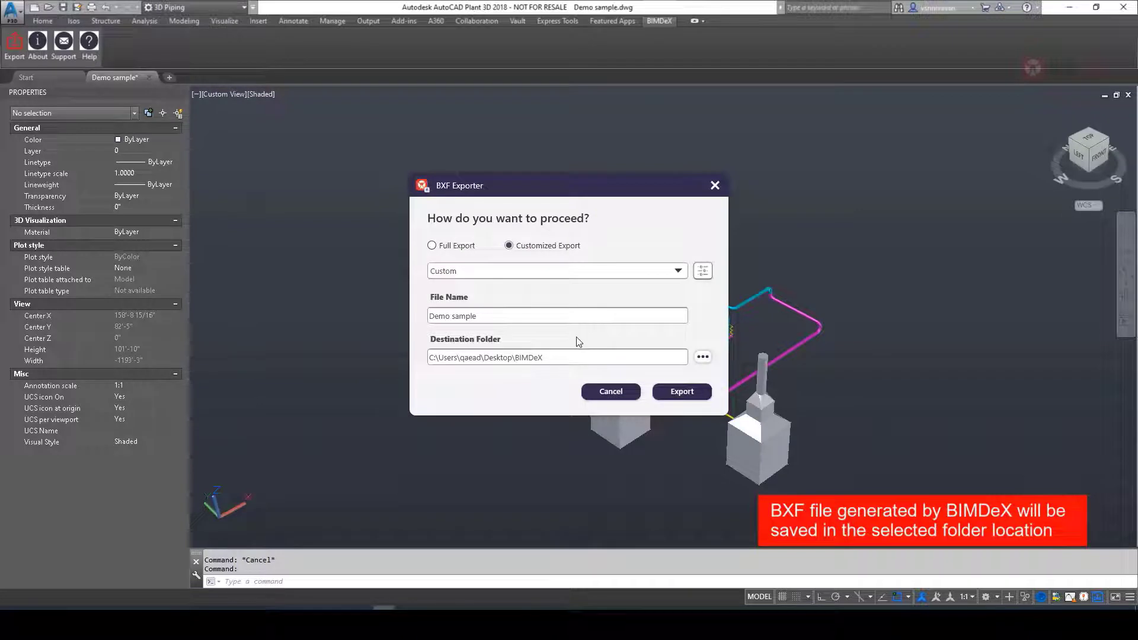
pyautogui.moveTo(680, 391)
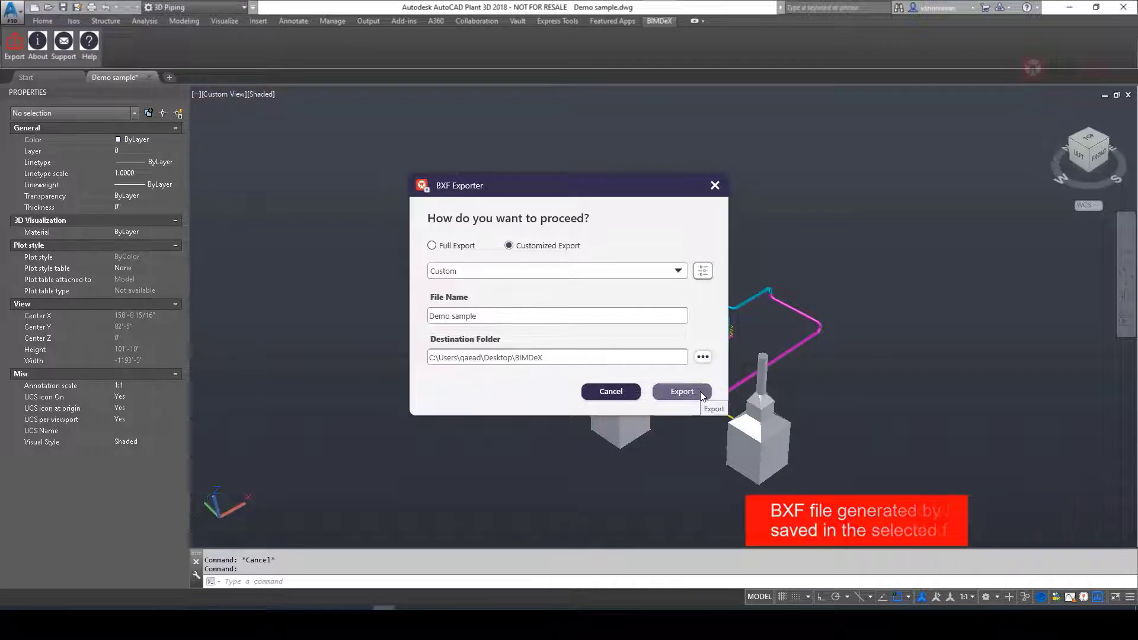
pyautogui.click(681, 391)
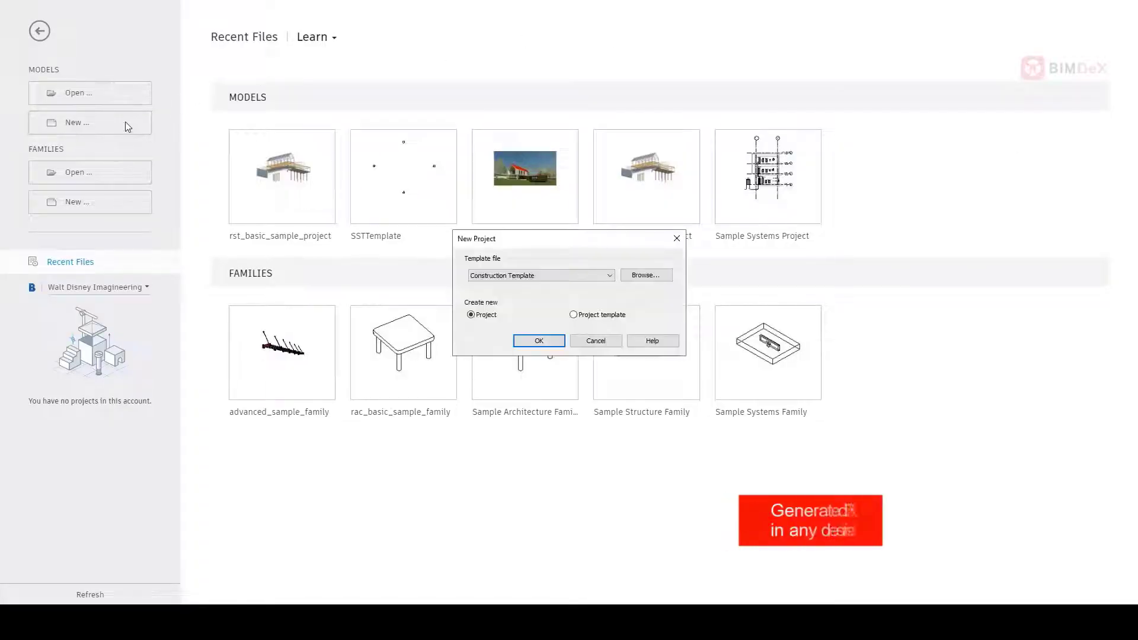
# Create a new Revit project from the Architectural Template.
pyautogui.click(541, 275)
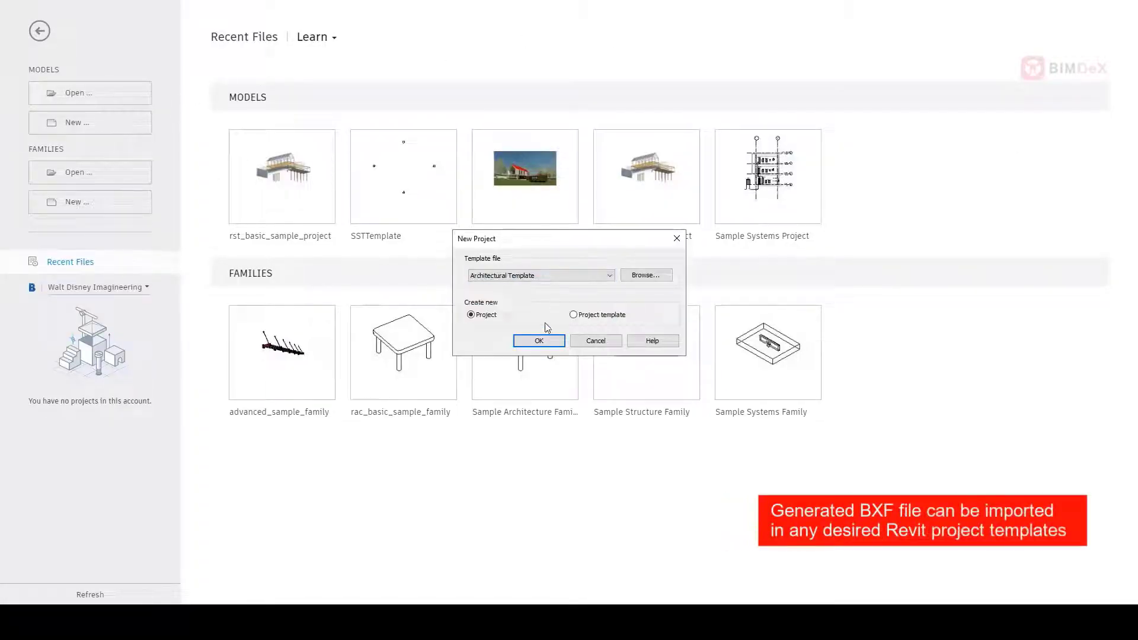
pyautogui.click(538, 340)
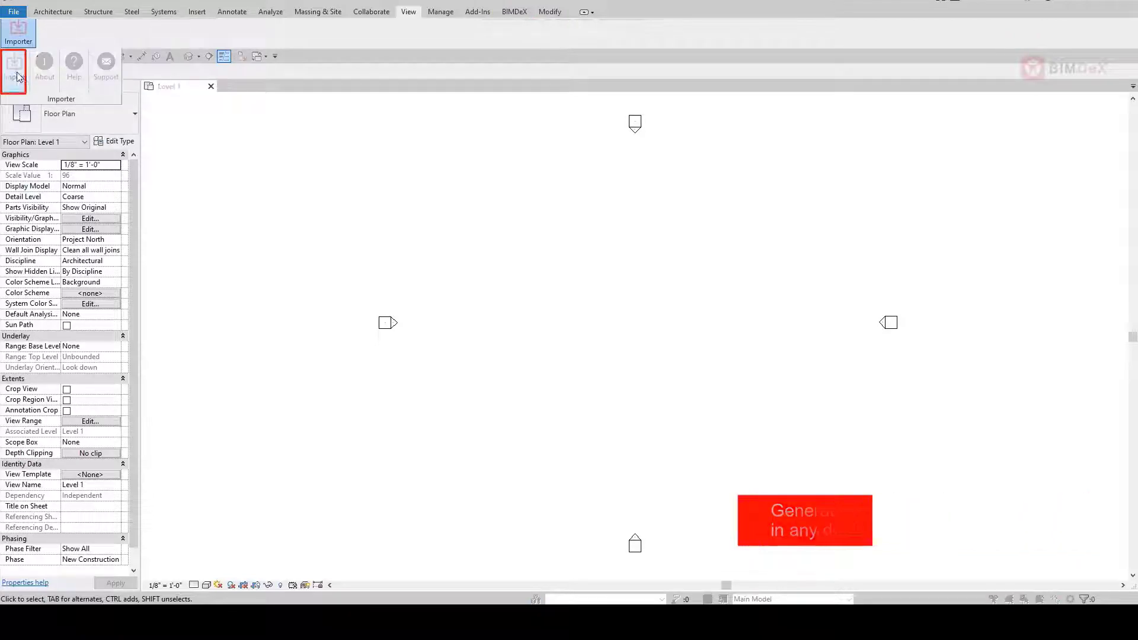
# Start the BIMDeX BXF import, review the component-to-category mapping list, and go back to import settings.
pyautogui.click(12, 73)
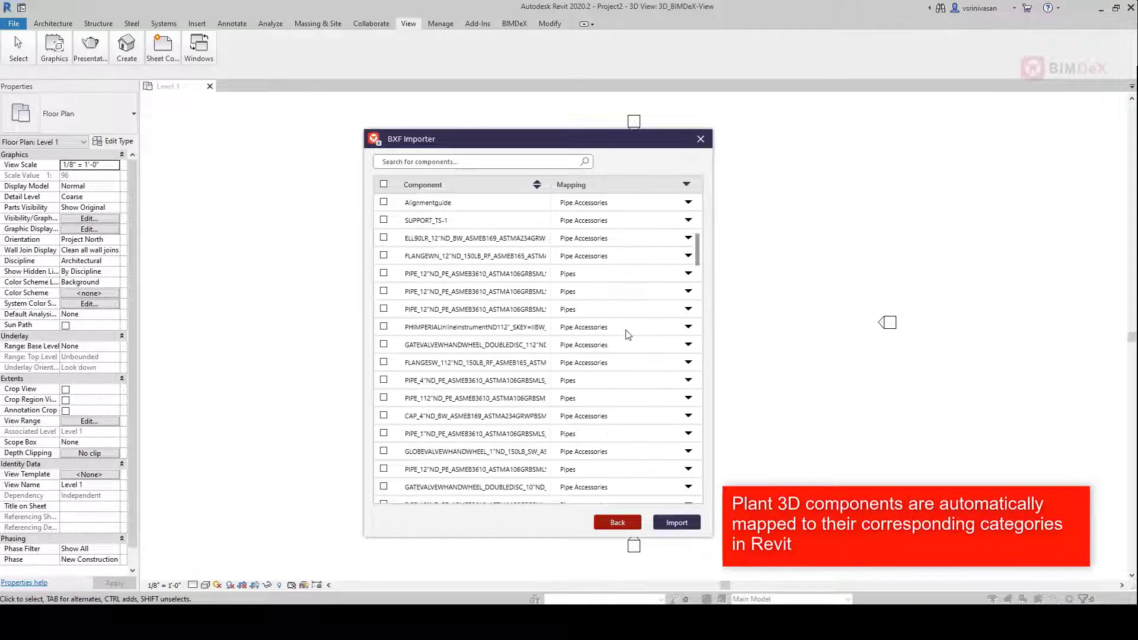
pyautogui.scroll(-3)
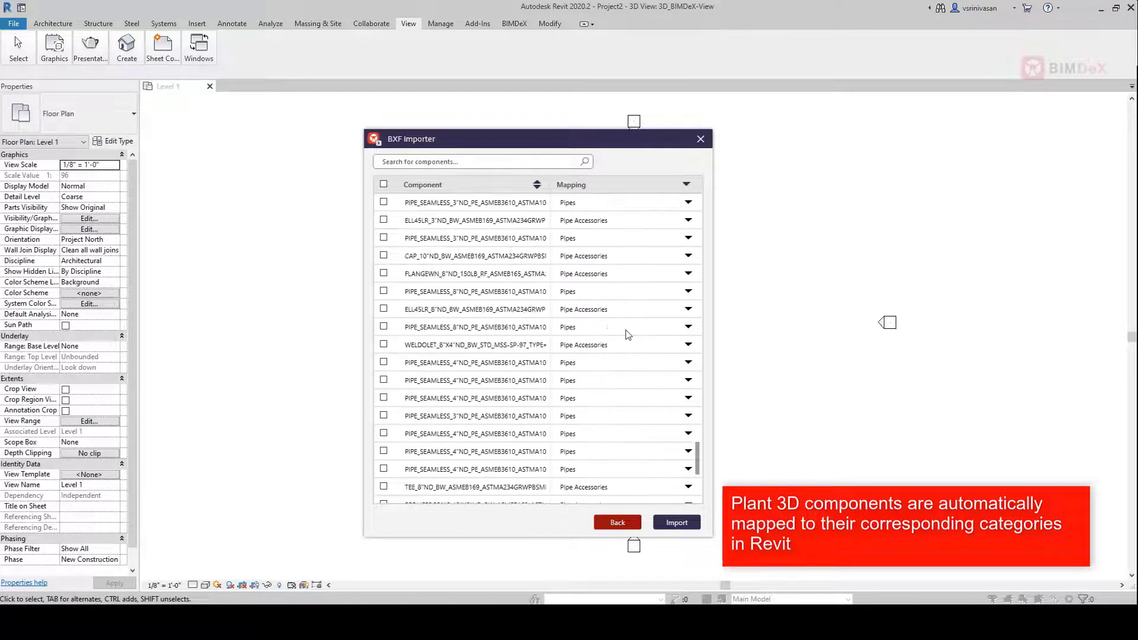
pyautogui.click(616, 523)
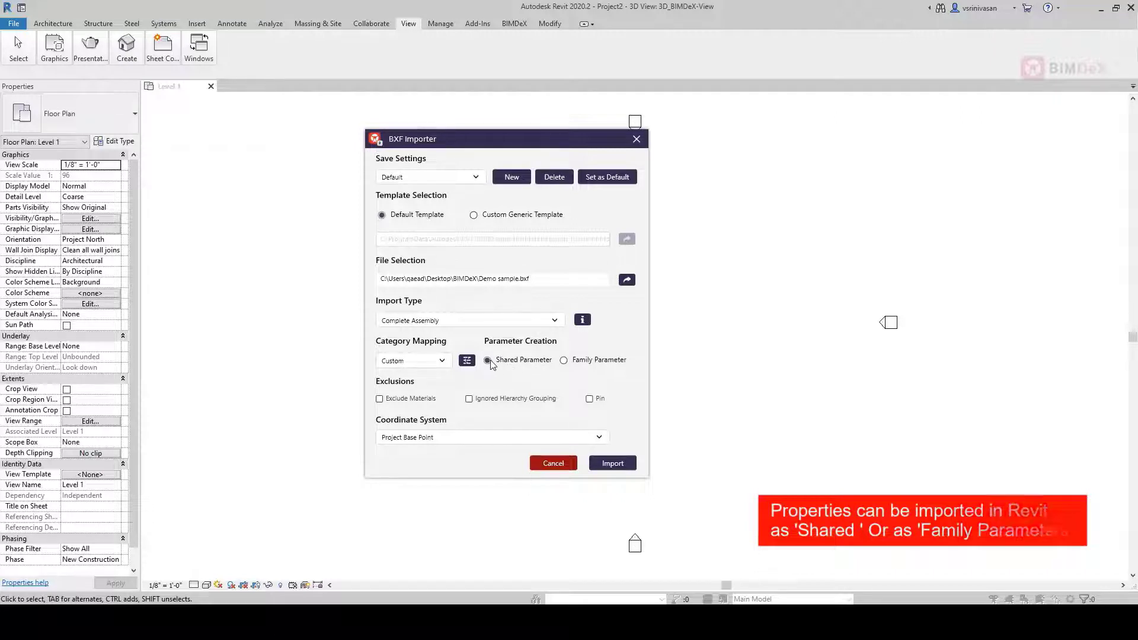
# Import with Shared Parameters, trying Internal Origin then settling on Project Base Point placement.
pyautogui.click(597, 437)
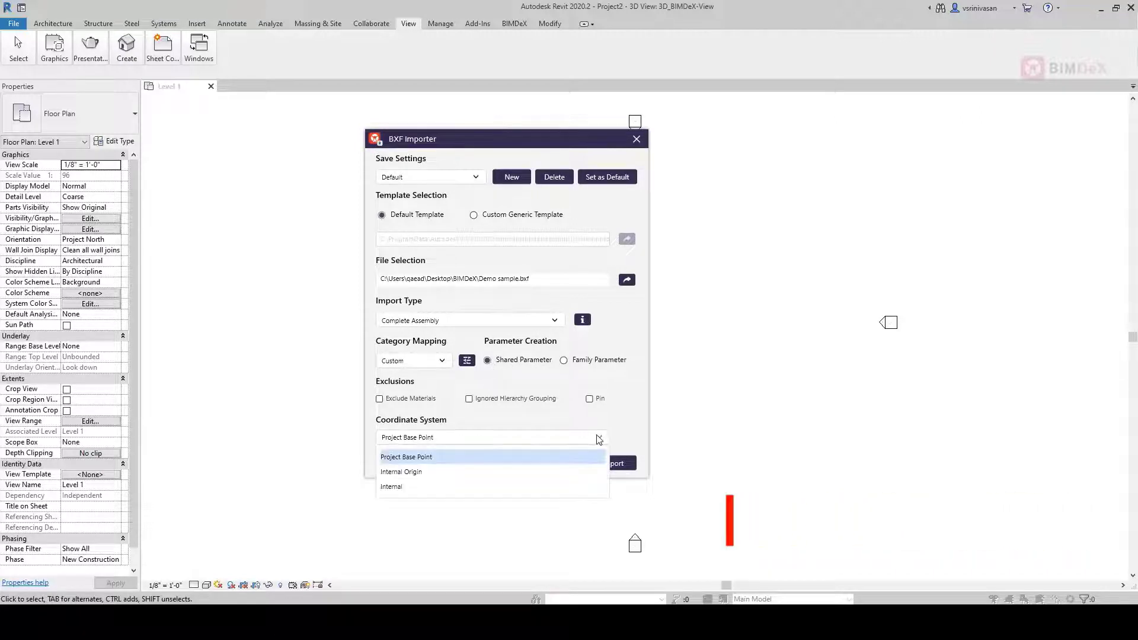
pyautogui.click(402, 470)
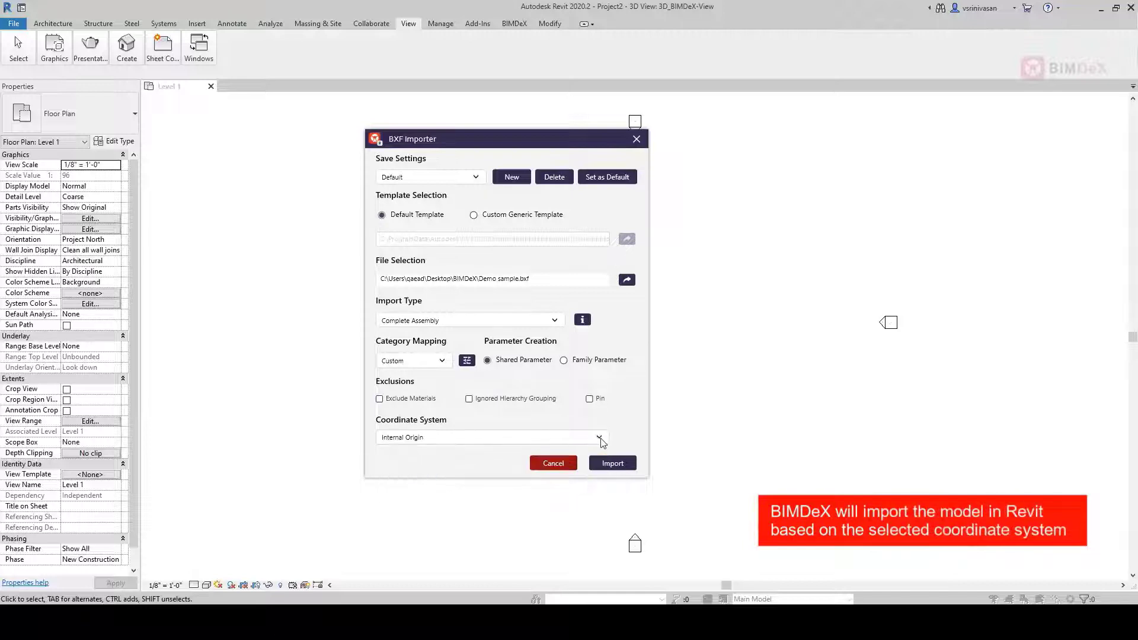
pyautogui.click(600, 438)
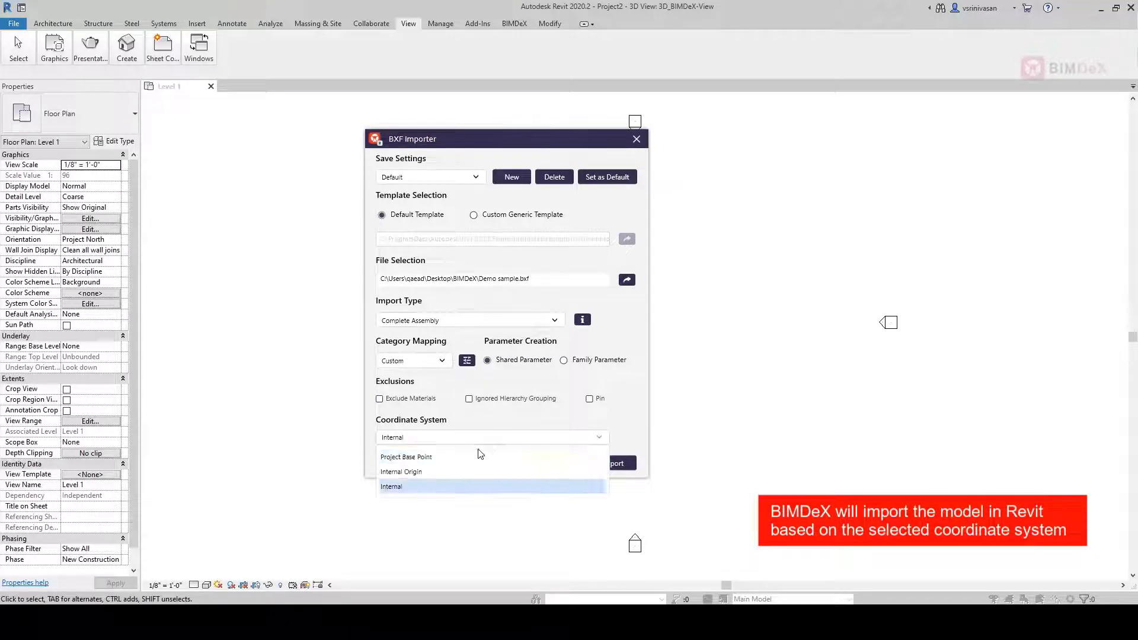
pyautogui.click(407, 458)
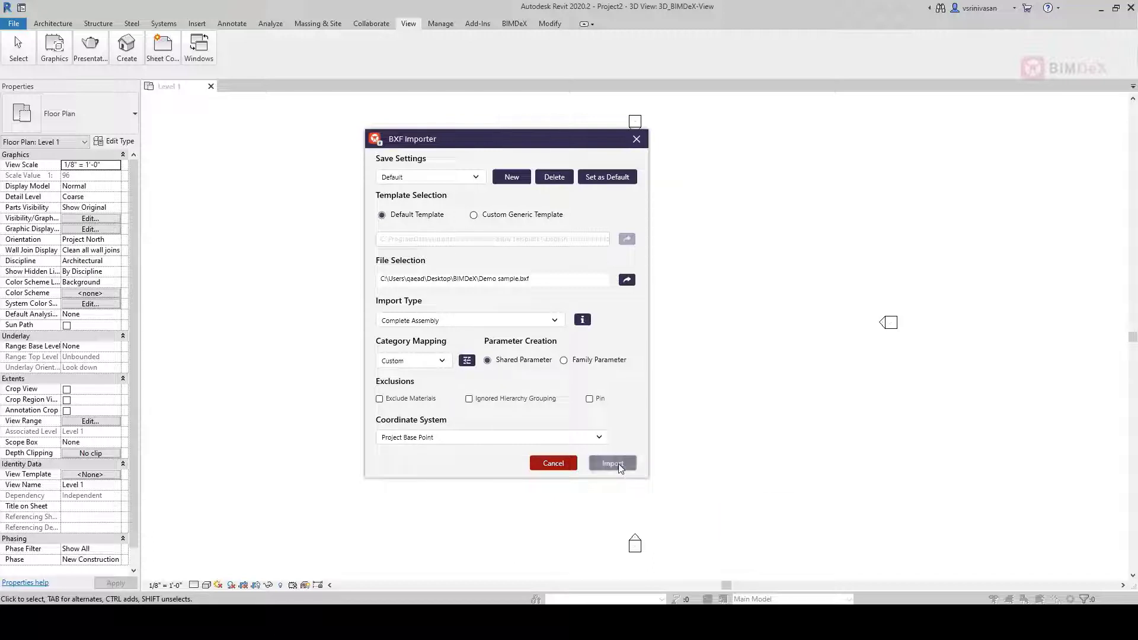
pyautogui.click(611, 464)
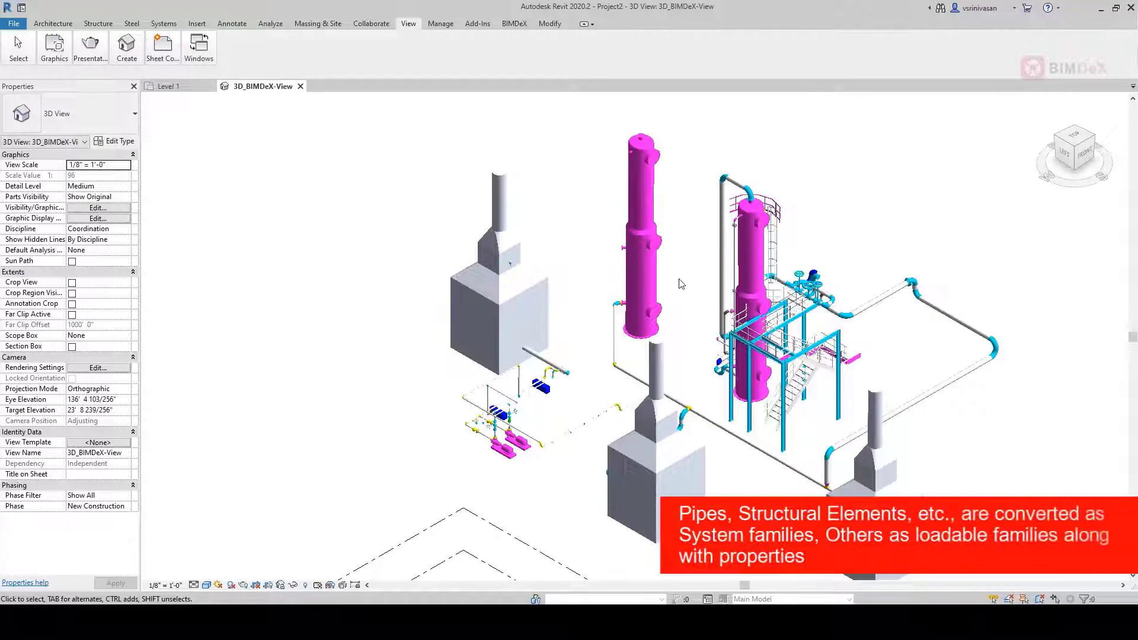
# Inspect the BoxTypeHeater's properties, then the Vessel's type parameters via Edit Type.
pyautogui.click(499, 311)
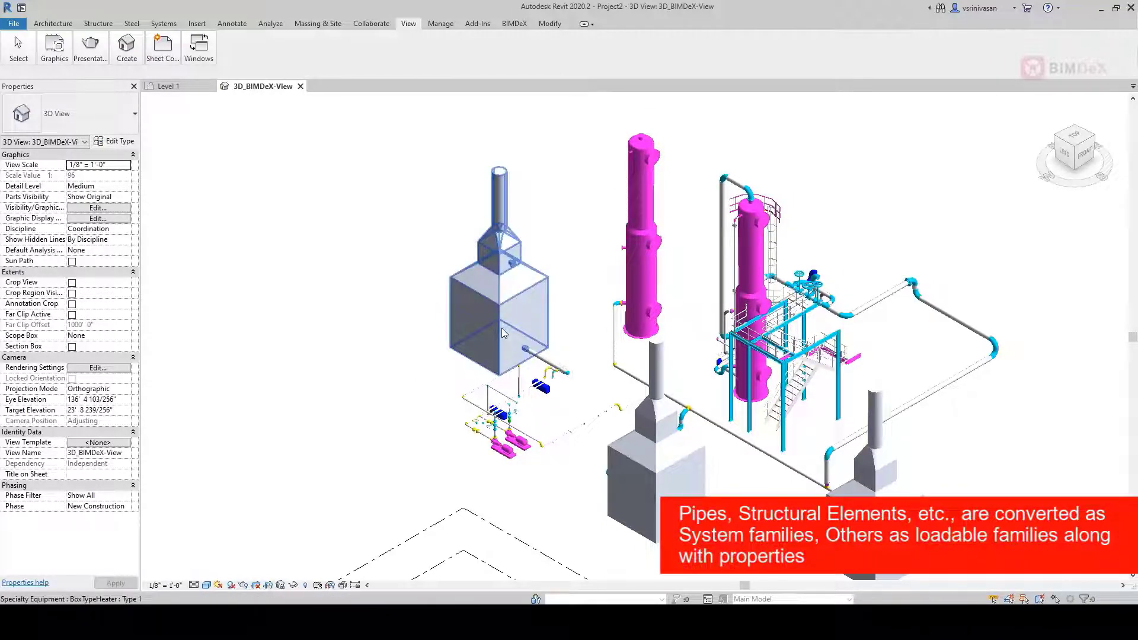
pyautogui.click(496, 304)
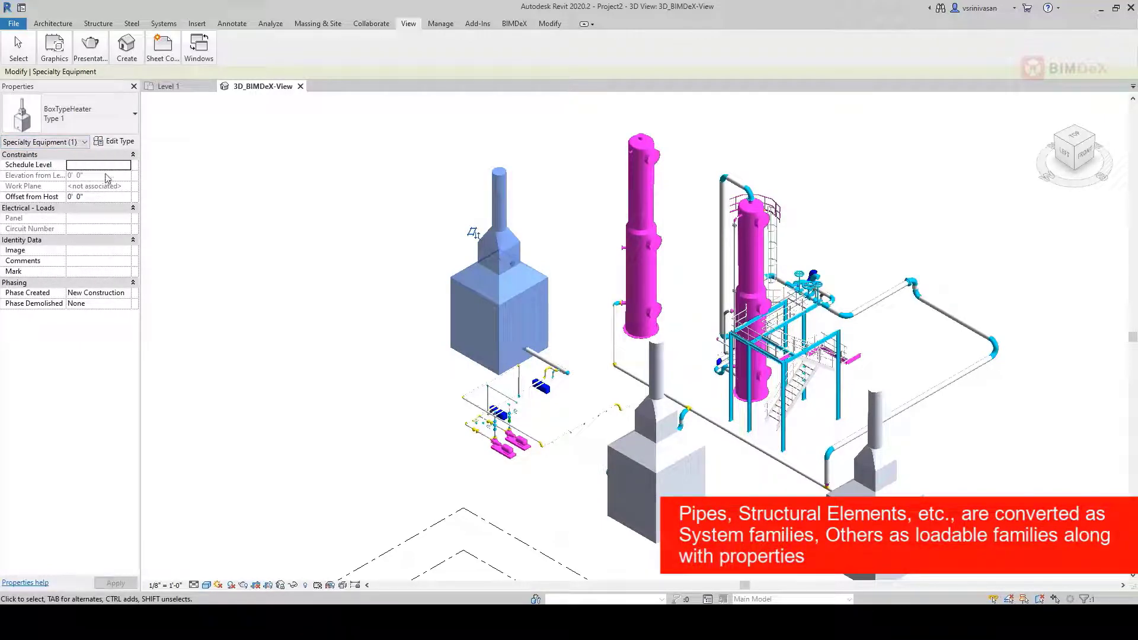
pyautogui.click(117, 141)
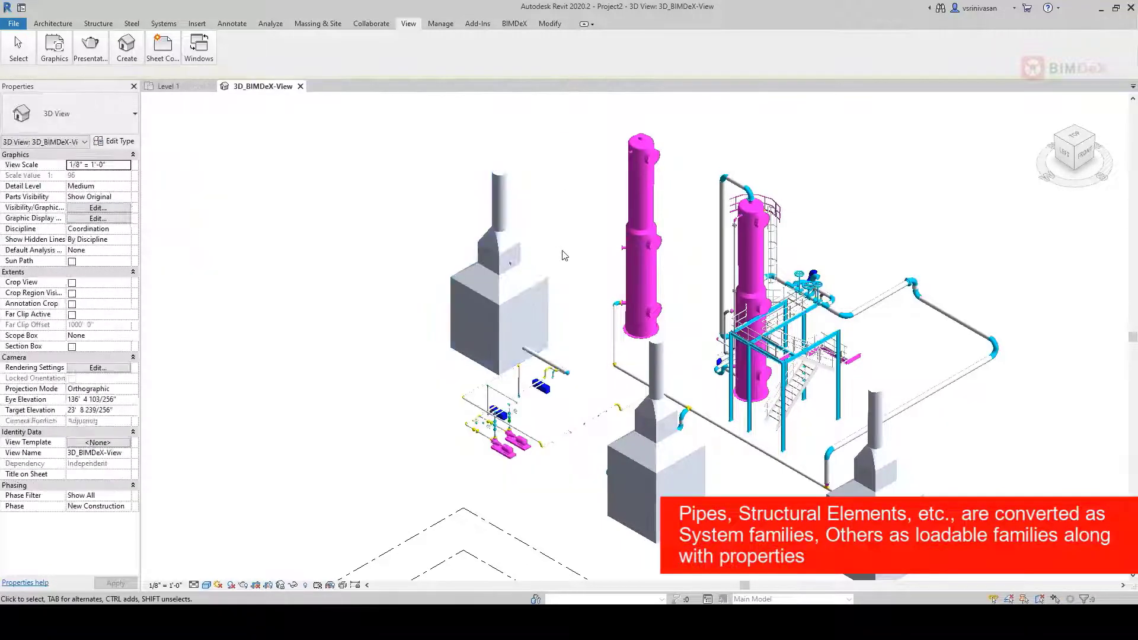
pyautogui.click(642, 233)
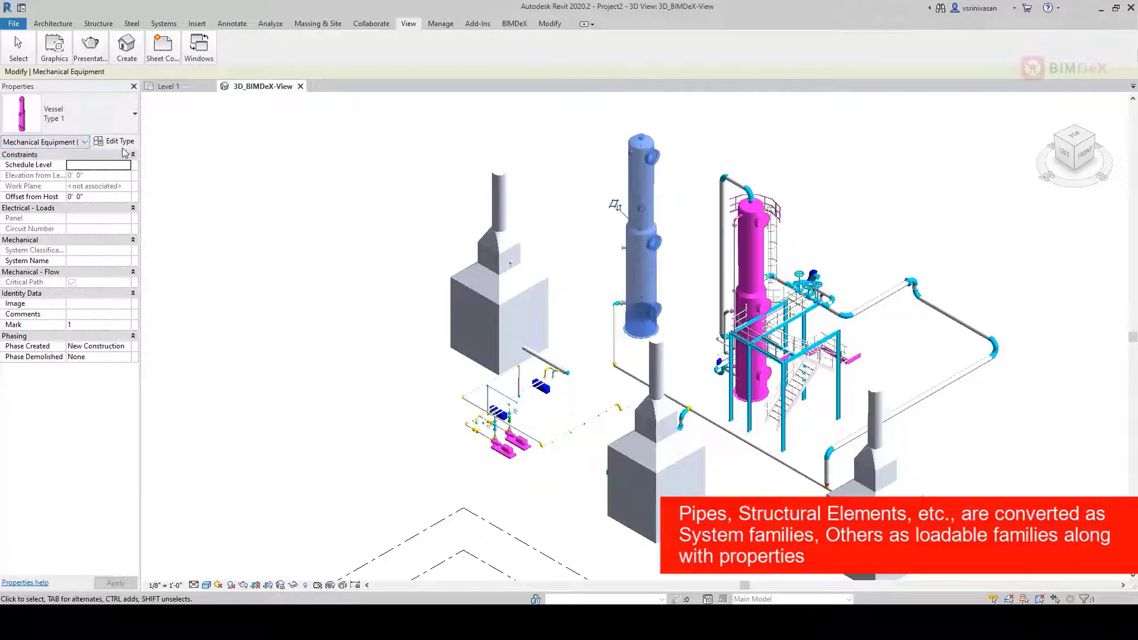
pyautogui.click(115, 141)
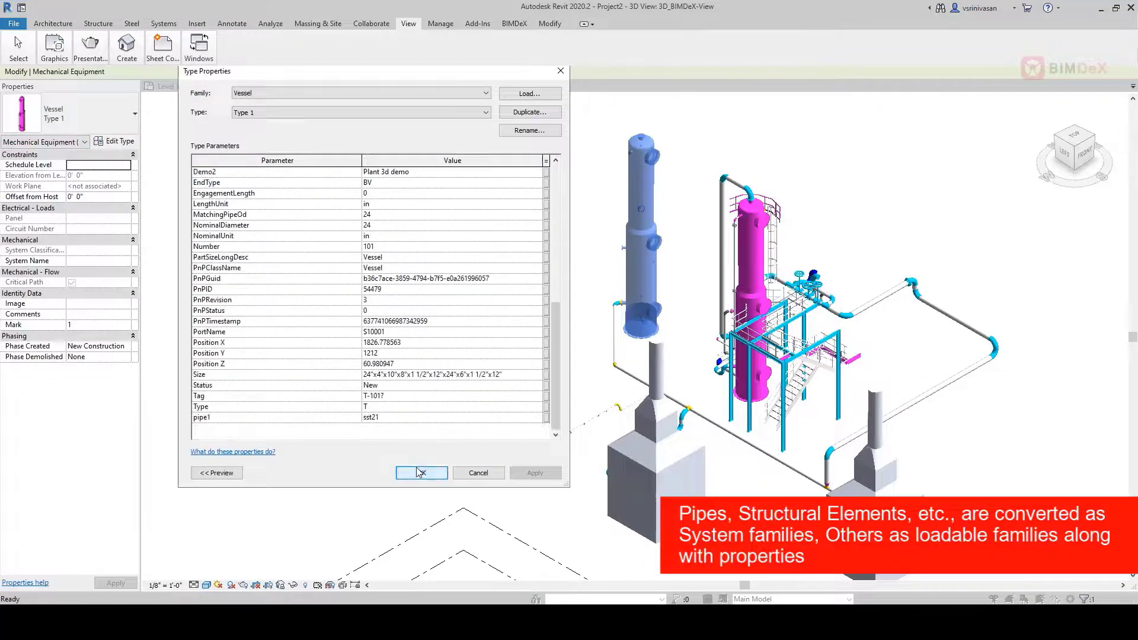
pyautogui.click(422, 473)
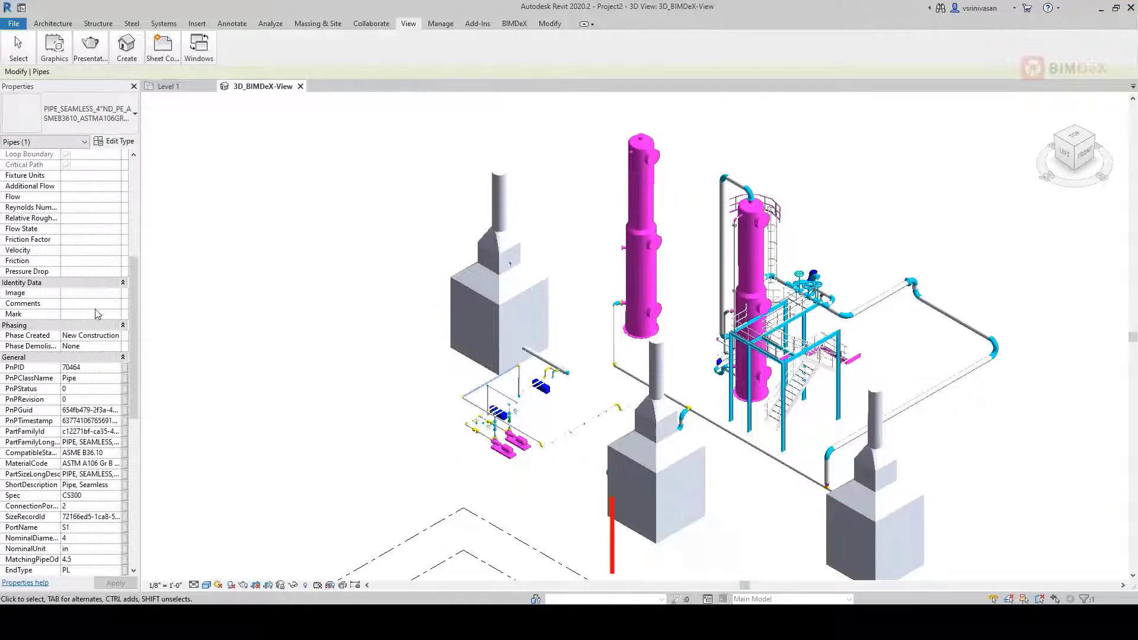
# Select the gate valve, then the globe valve, and review its carried-over type parameters.
pyautogui.click(790, 227)
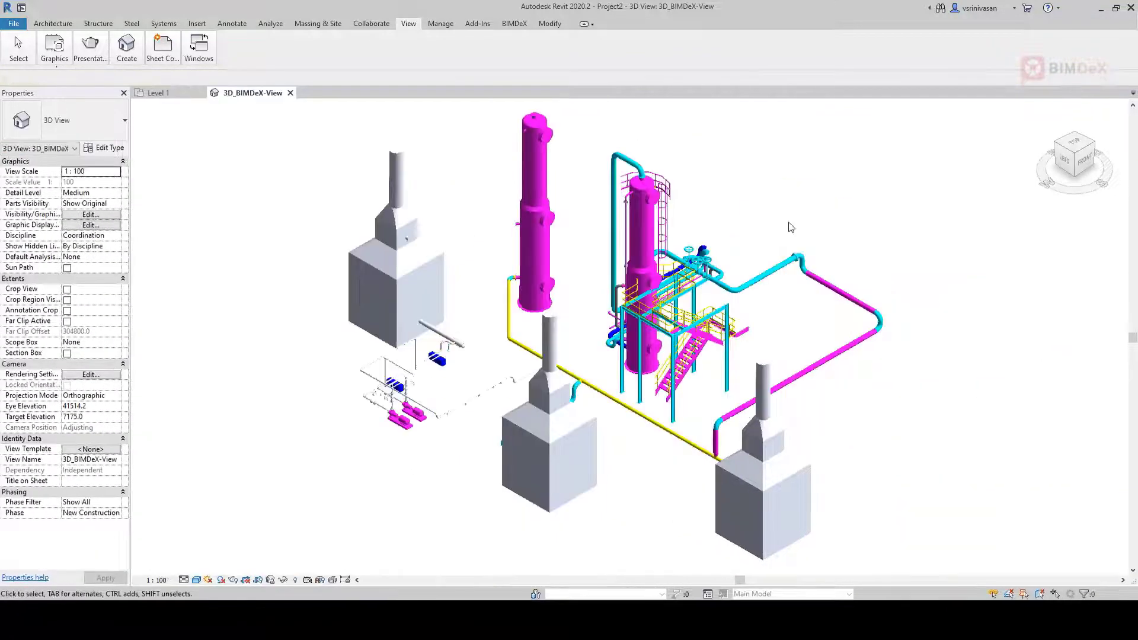
pyautogui.click(677, 239)
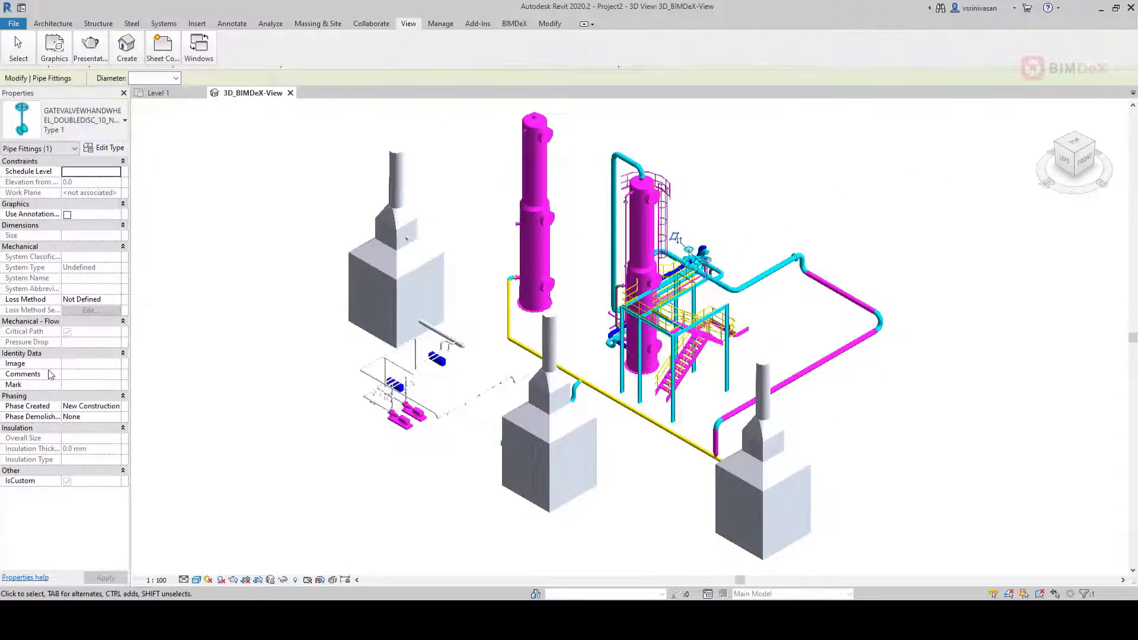
pyautogui.click(109, 147)
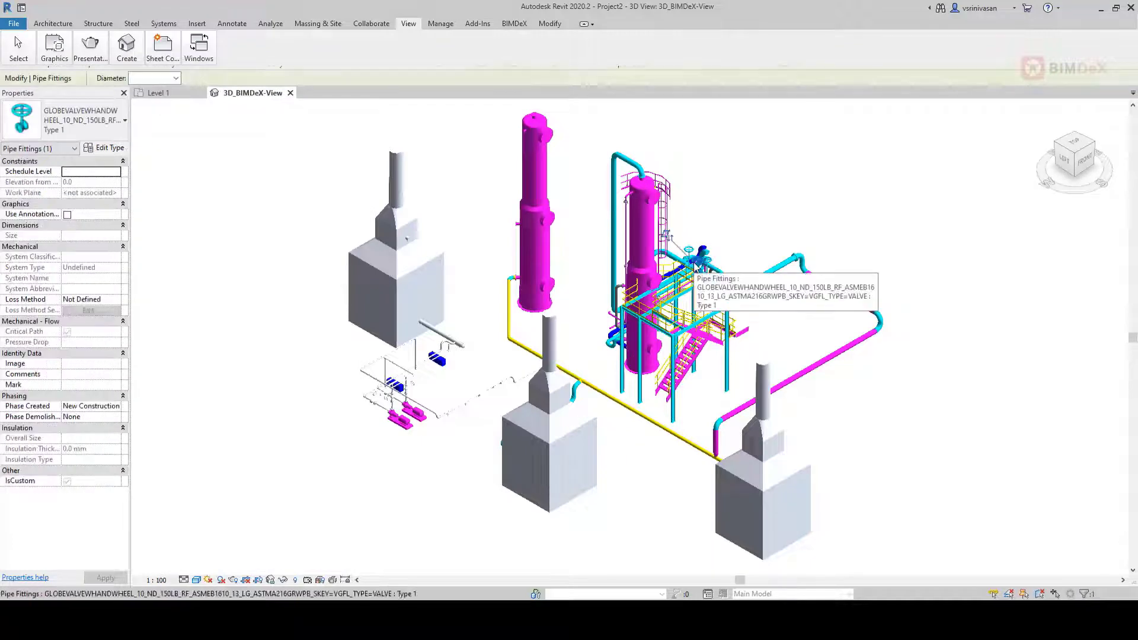
pyautogui.moveTo(109, 153)
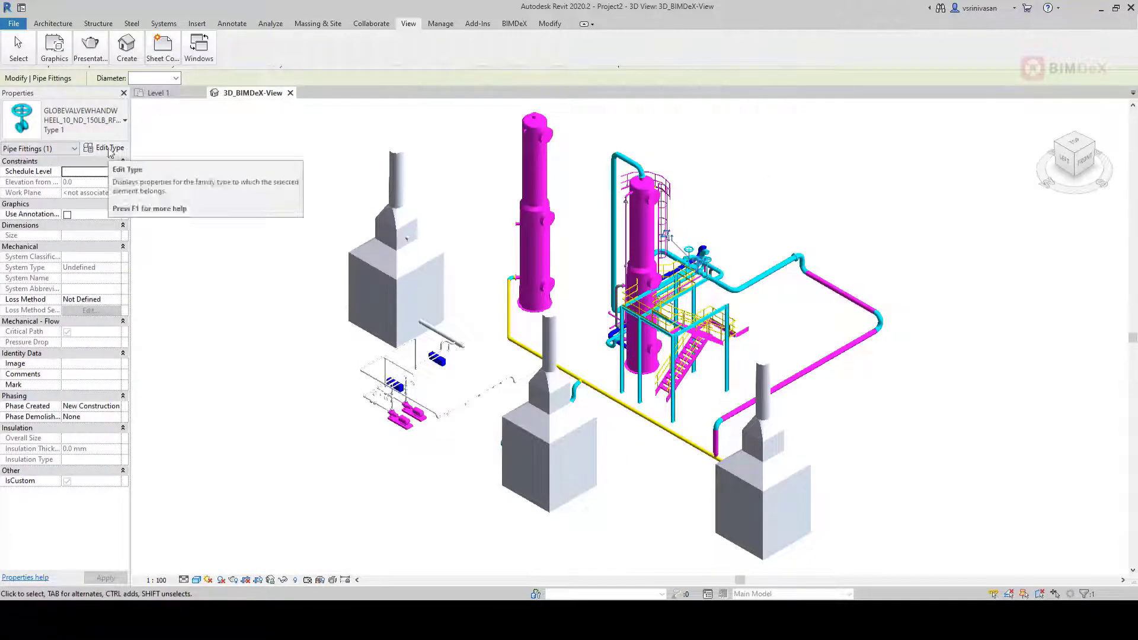
pyautogui.click(109, 147)
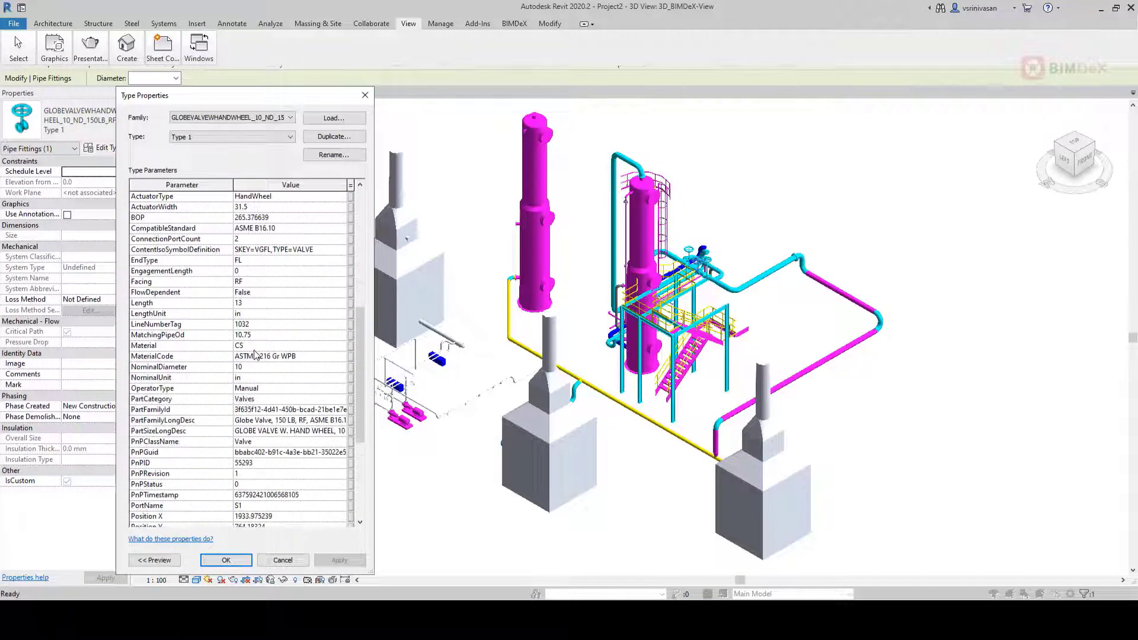
pyautogui.click(282, 559)
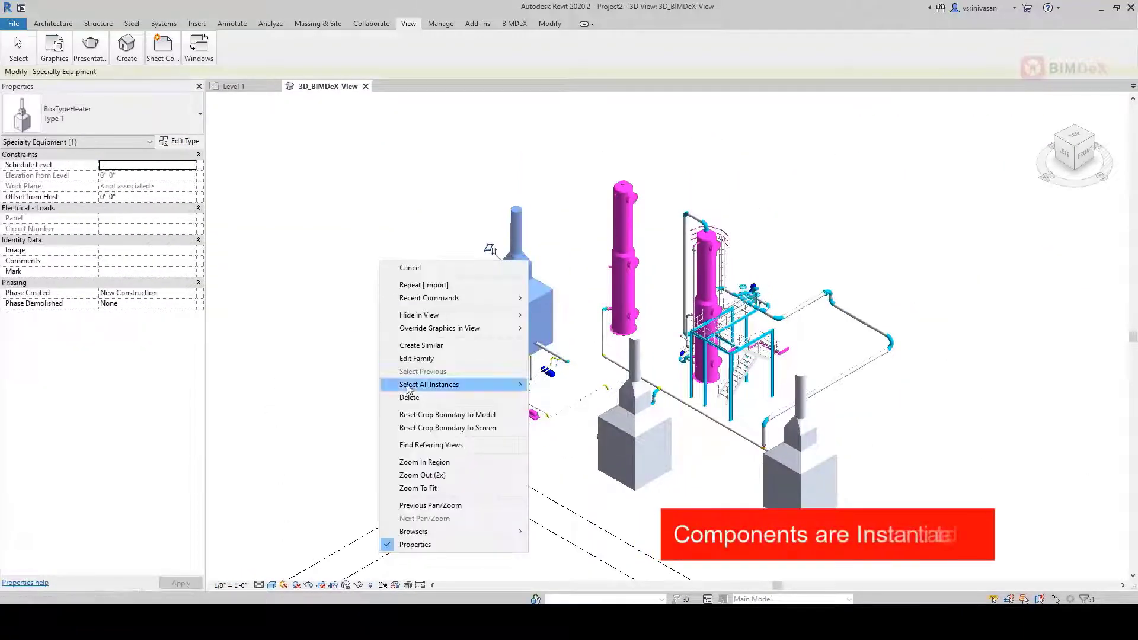
# Select all instances of the BoxTypeHeater in the Revit model.
pyautogui.click(429, 384)
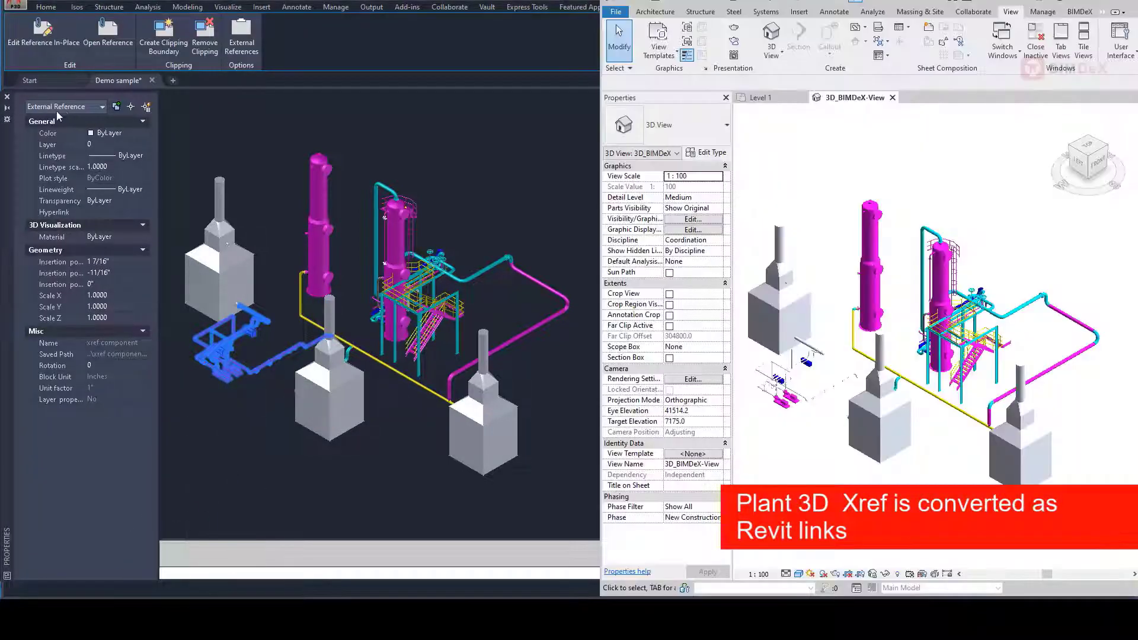
# Select the linked Revit model from the Plant 3D xref to show its RVT Links properties.
pyautogui.click(783, 406)
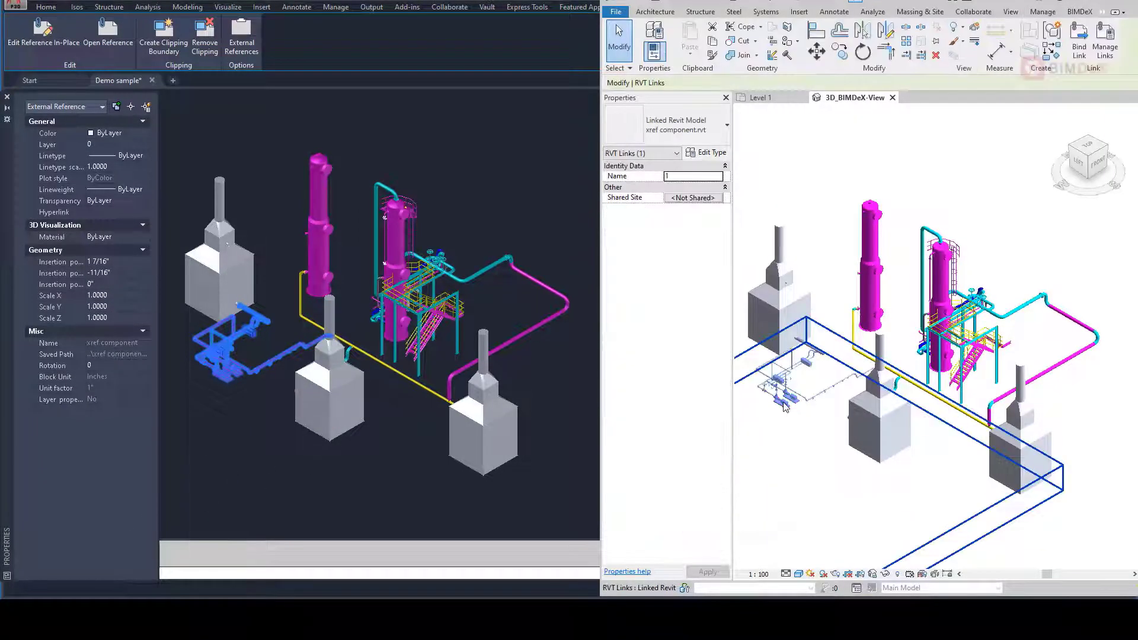